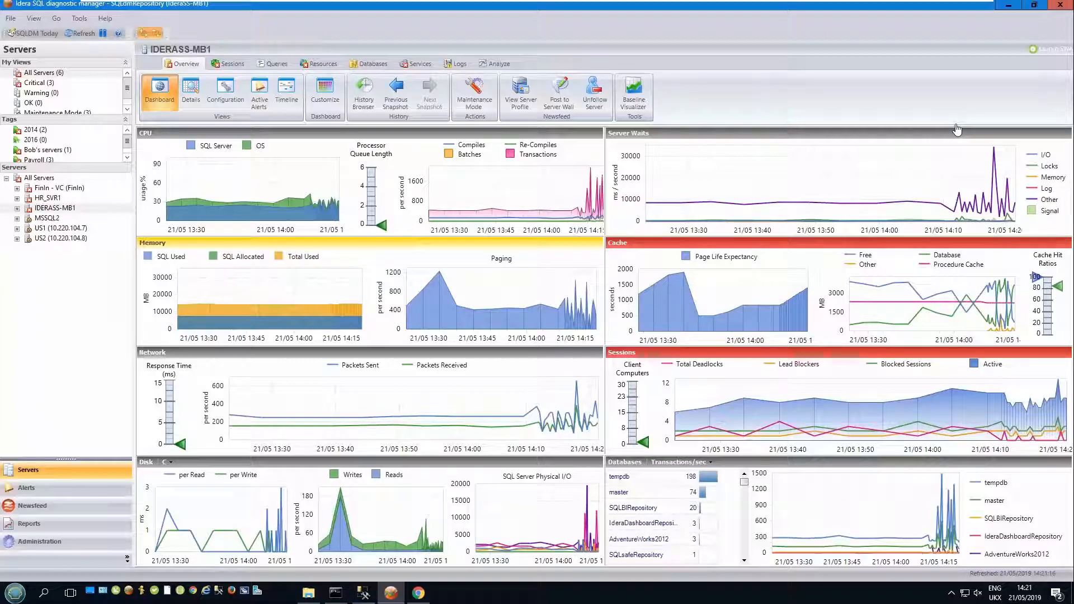
pyautogui.moveTo(820, 132)
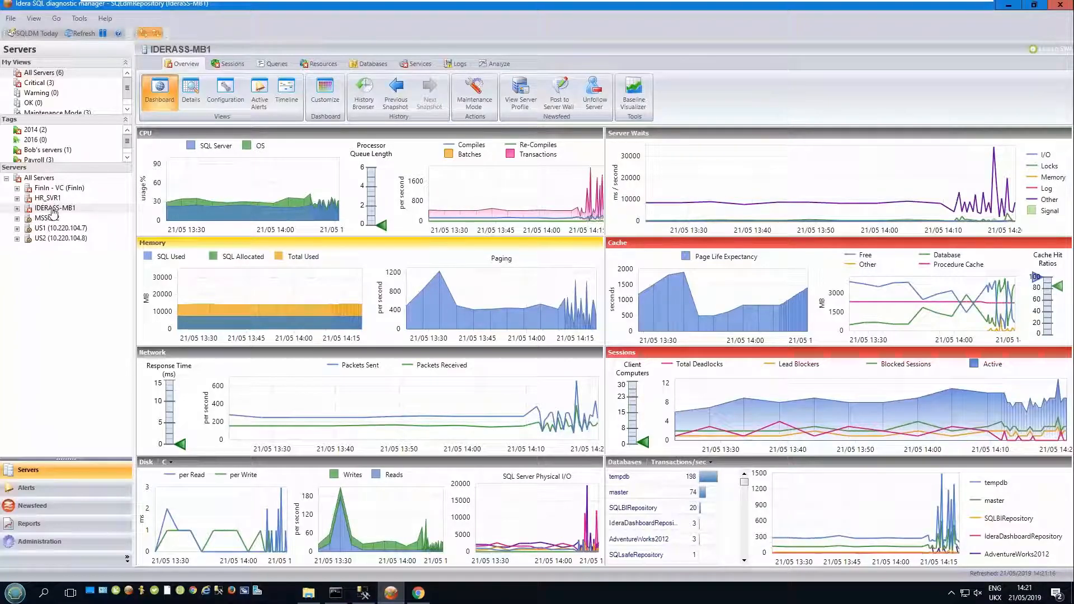
# Step: Open the context menu for server IDERASS-MB1 in the Servers tree
pyautogui.rightClick(54, 207)
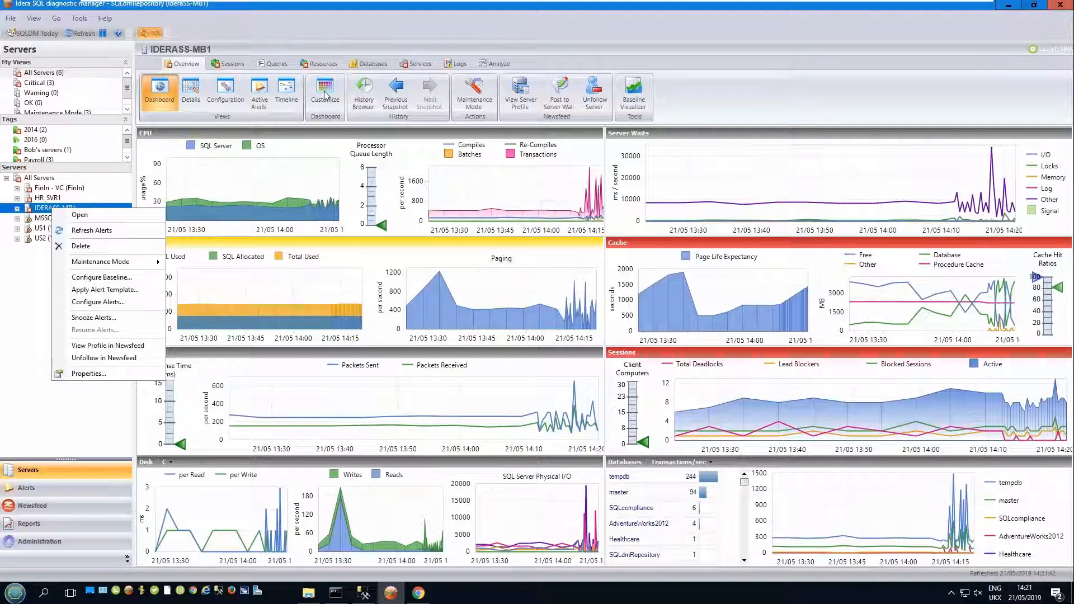
# Step: Open the Dashboard designer with its 13-panel Panel Gallery for IDERASS-MB1
pyautogui.click(324, 92)
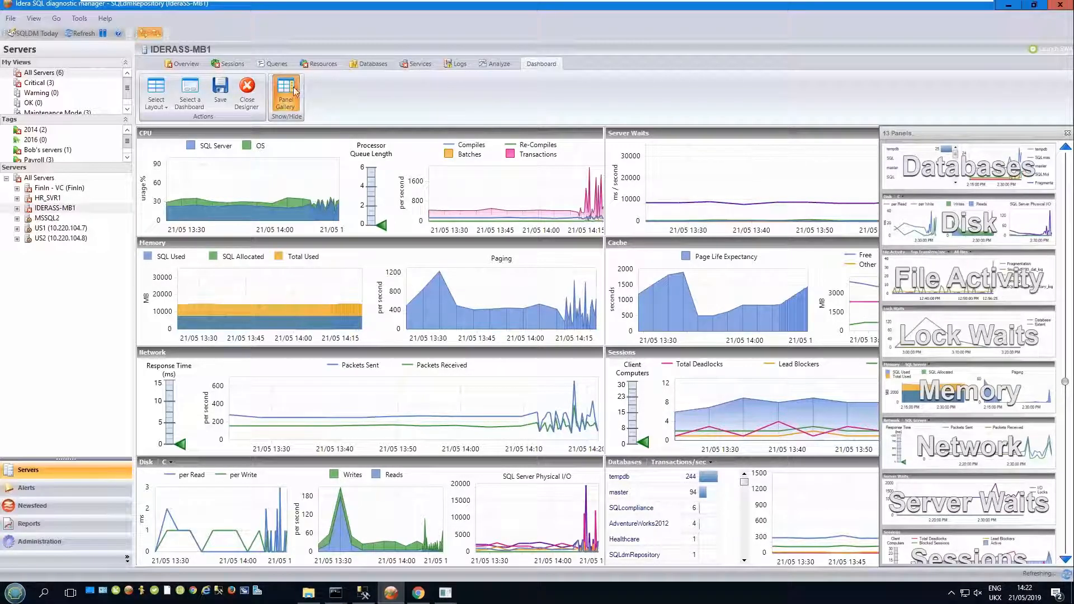
pyautogui.moveTo(190, 94)
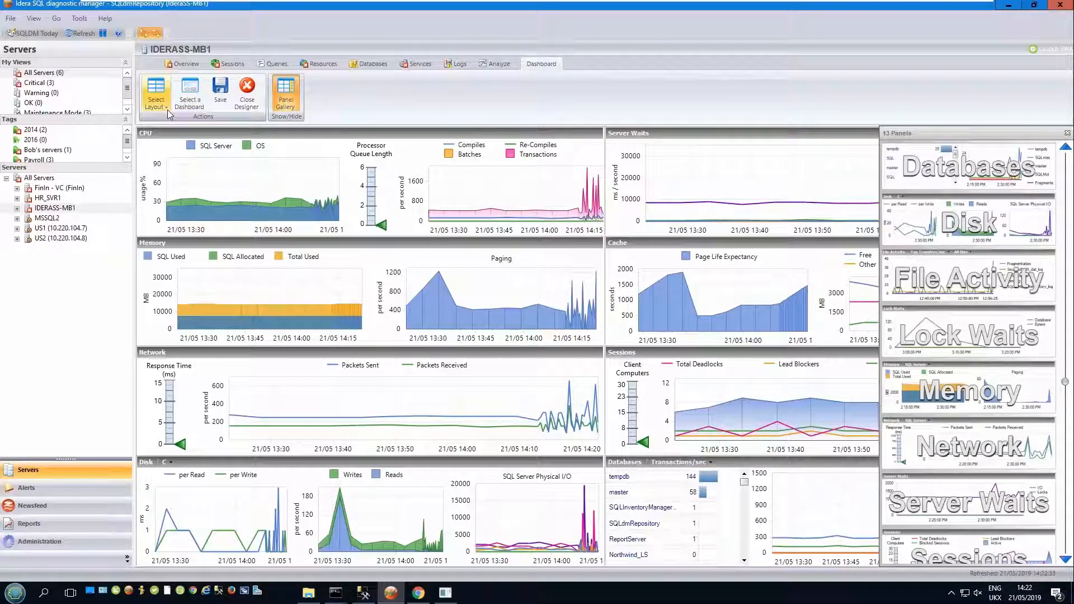
pyautogui.click(155, 94)
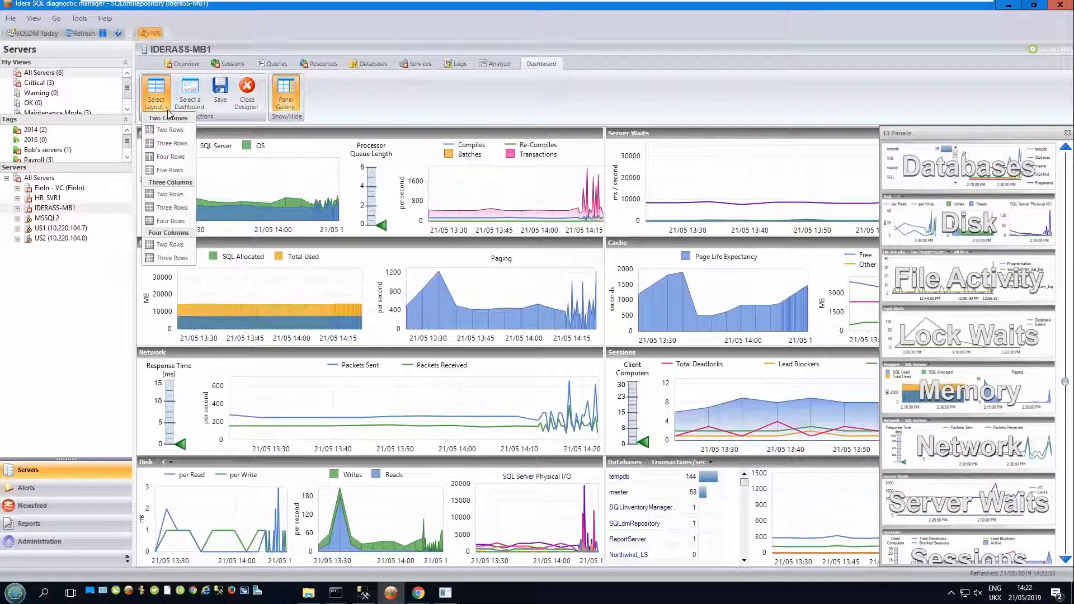
pyautogui.click(170, 129)
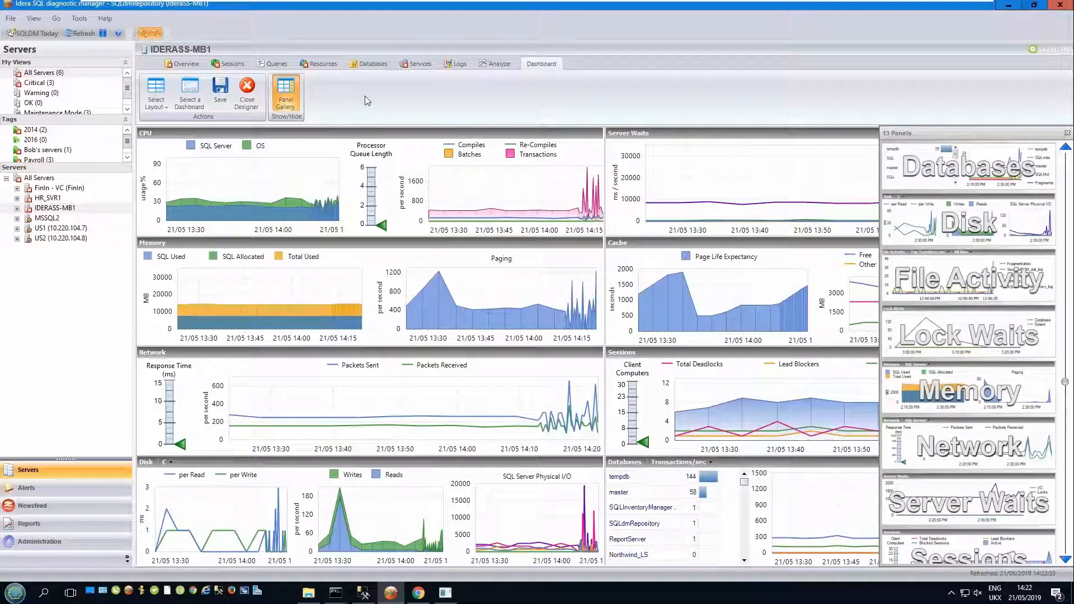
pyautogui.moveTo(255, 141)
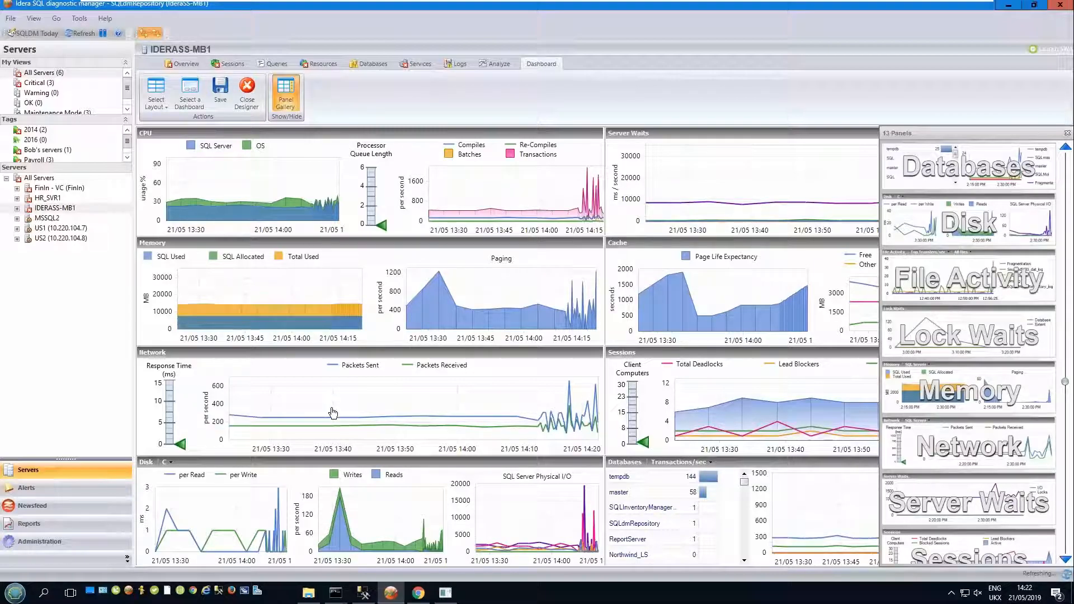
pyautogui.moveTo(664, 411)
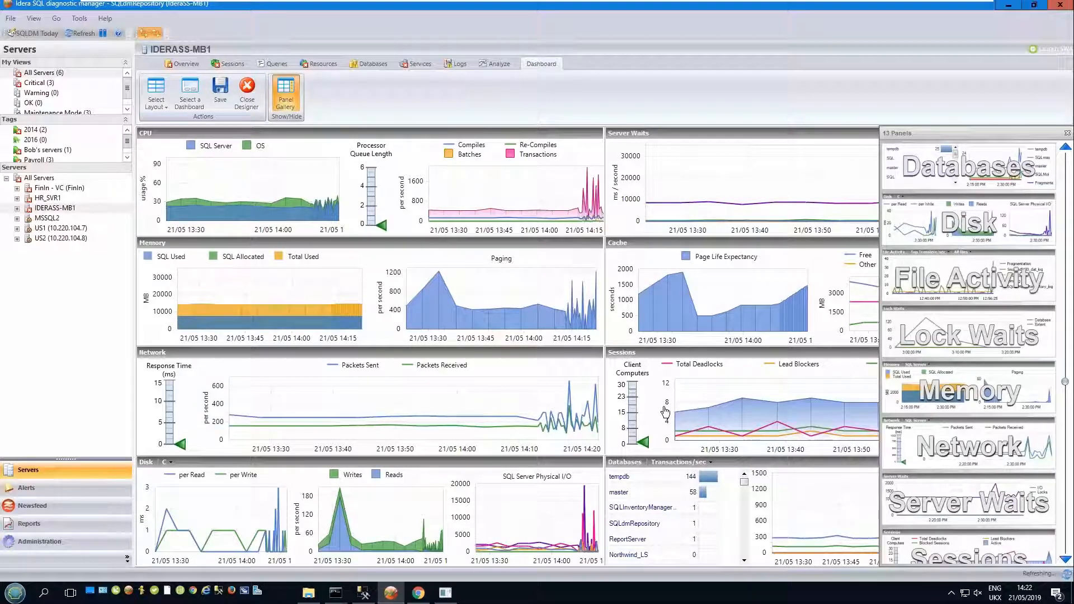
pyautogui.moveTo(664, 411)
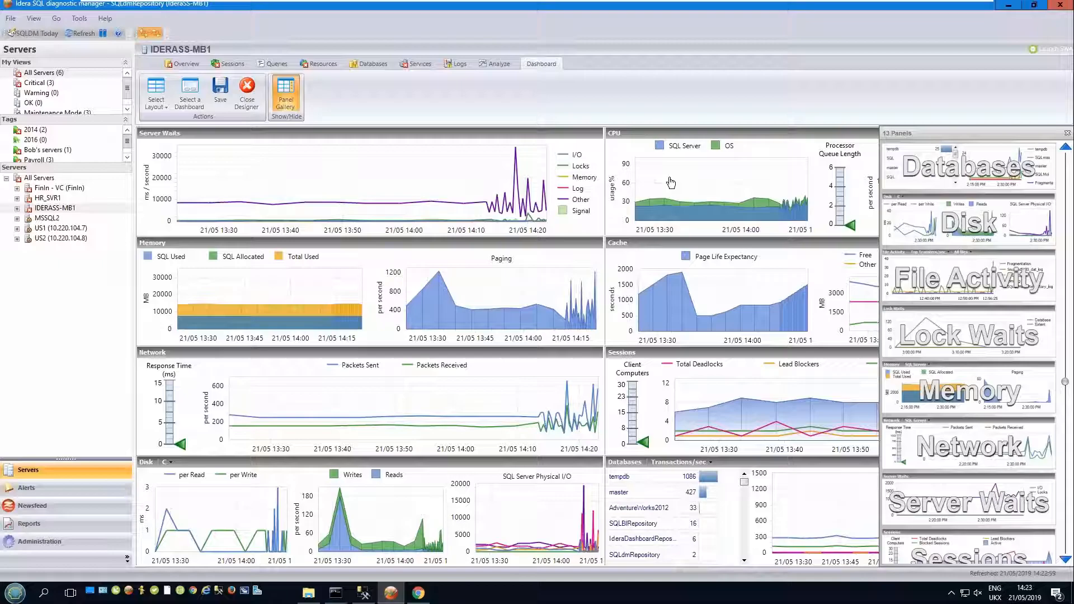
pyautogui.moveTo(892, 164)
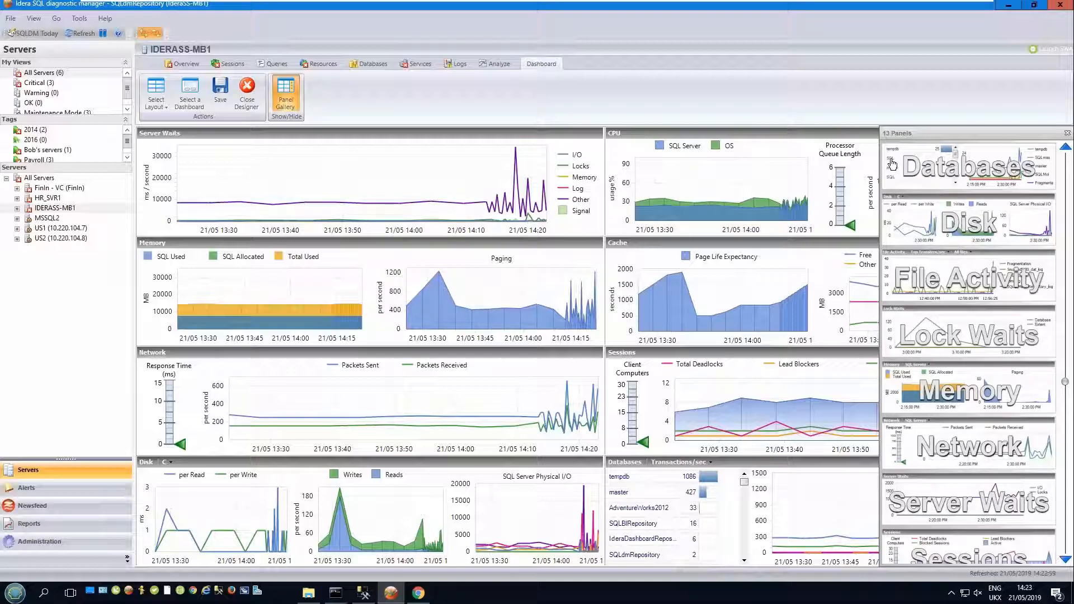
pyautogui.moveTo(893, 163)
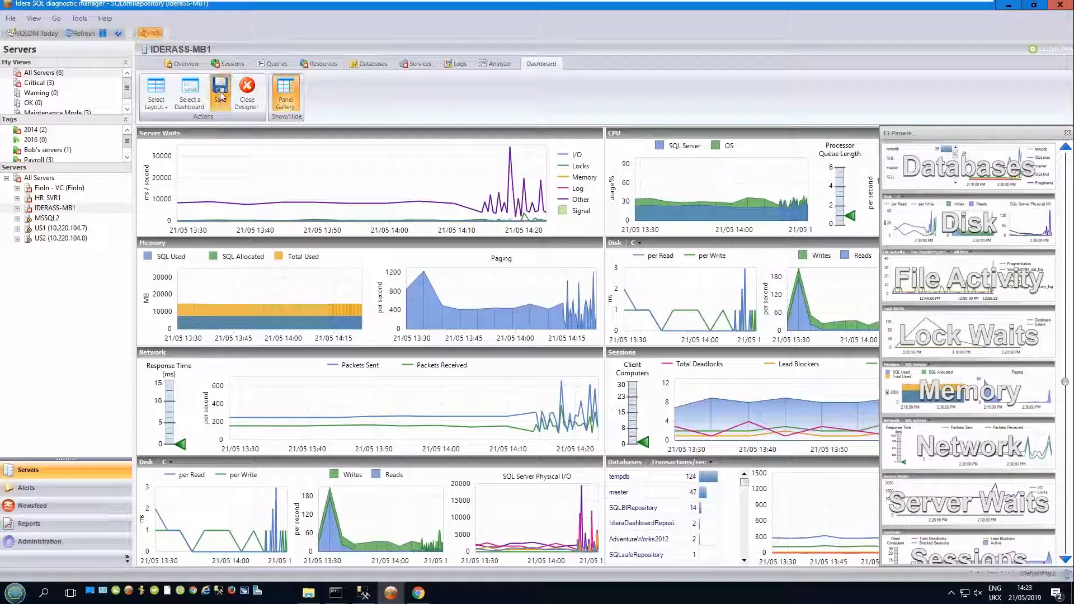
# Step: Cancel saving the dashboard design and close the designer, declining to save changes
pyautogui.click(220, 94)
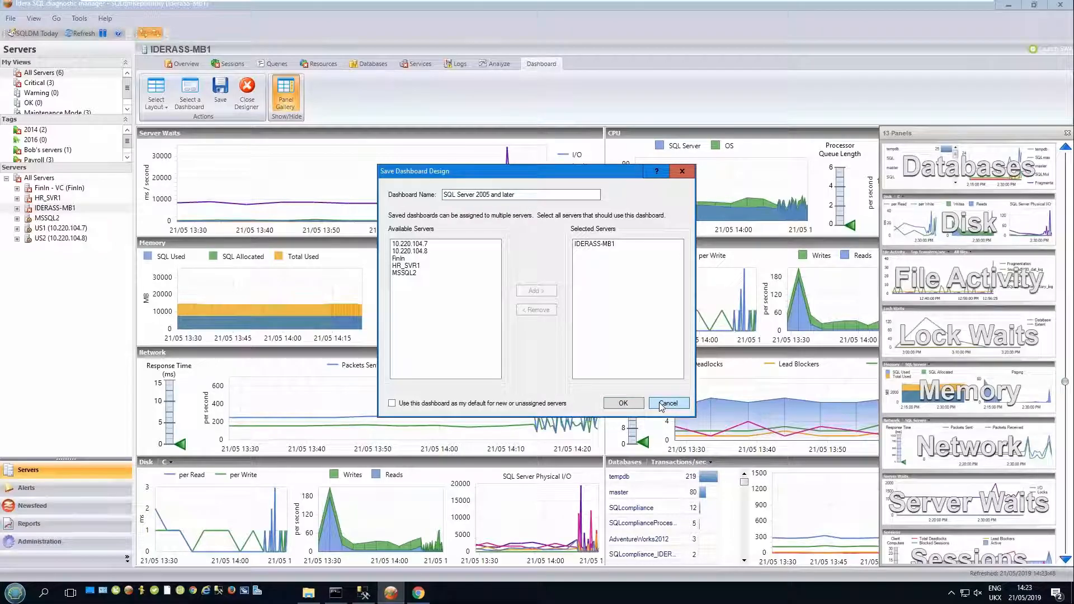
pyautogui.click(668, 403)
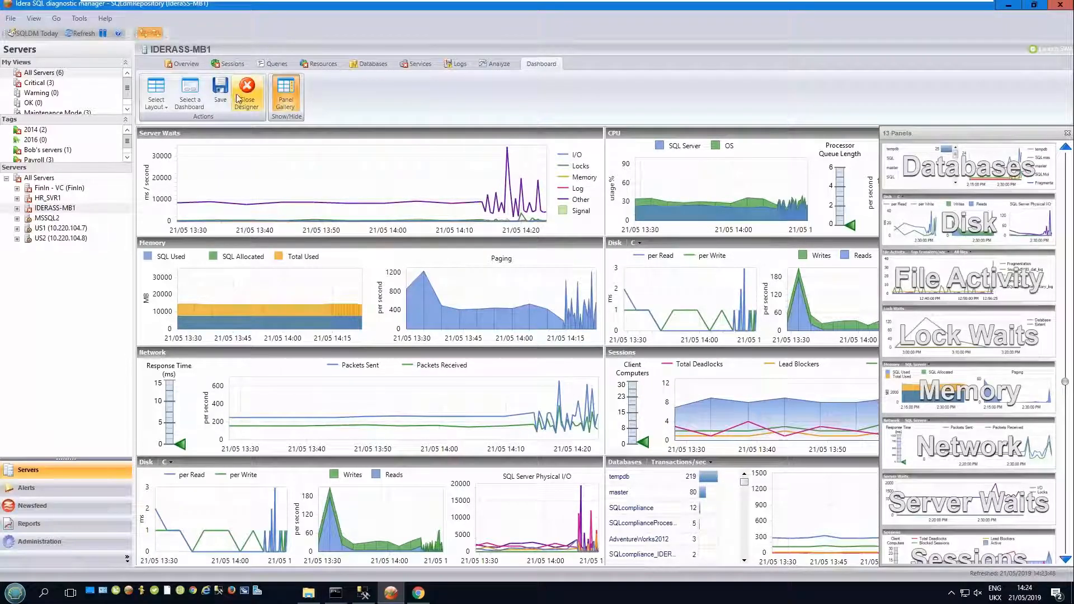
pyautogui.click(246, 94)
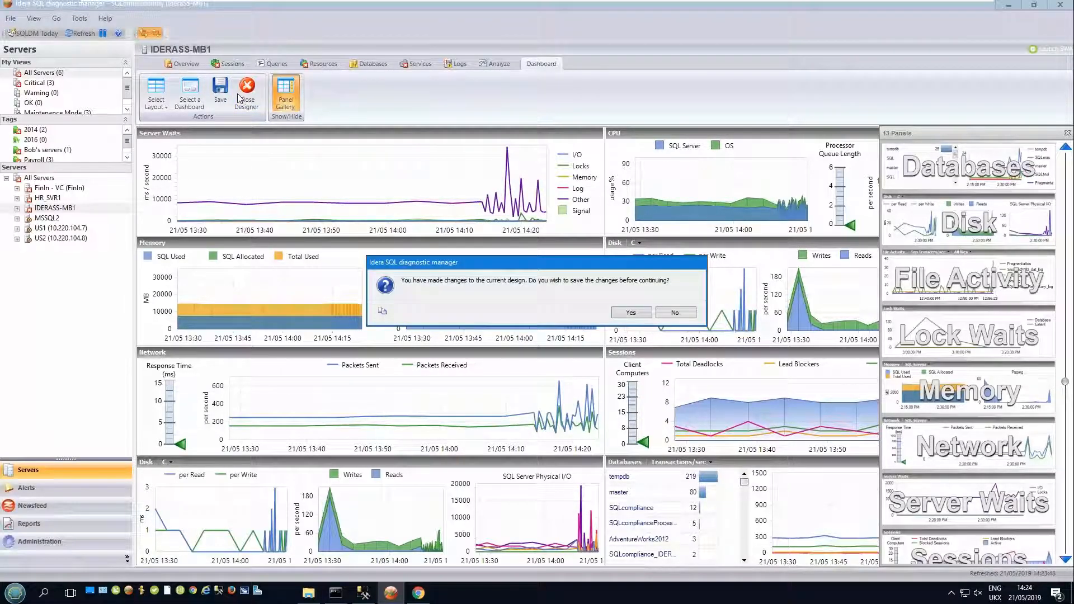
pyautogui.moveTo(638, 290)
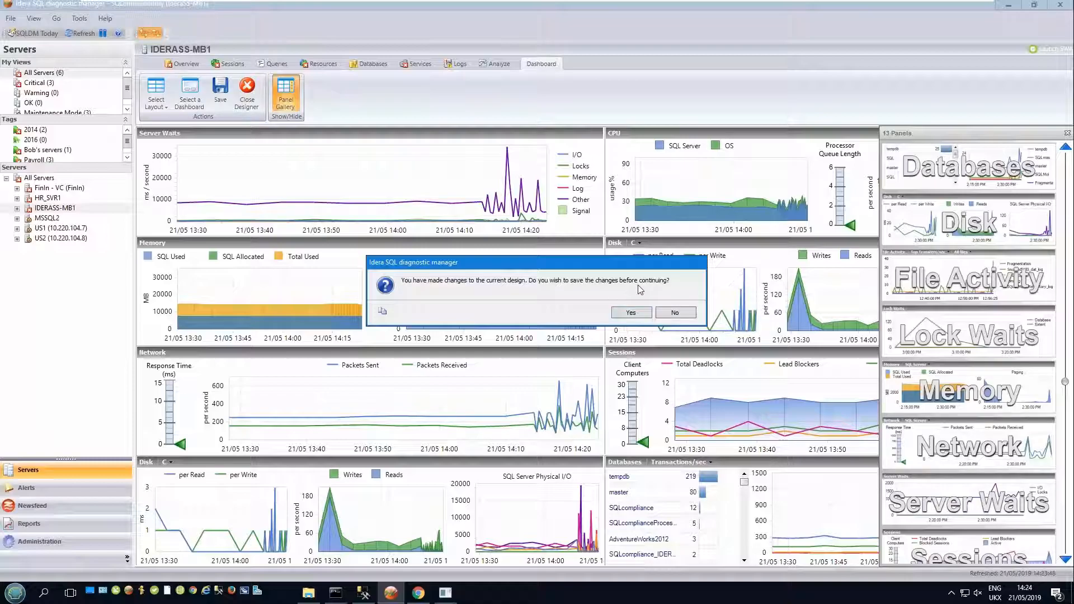
pyautogui.moveTo(674, 313)
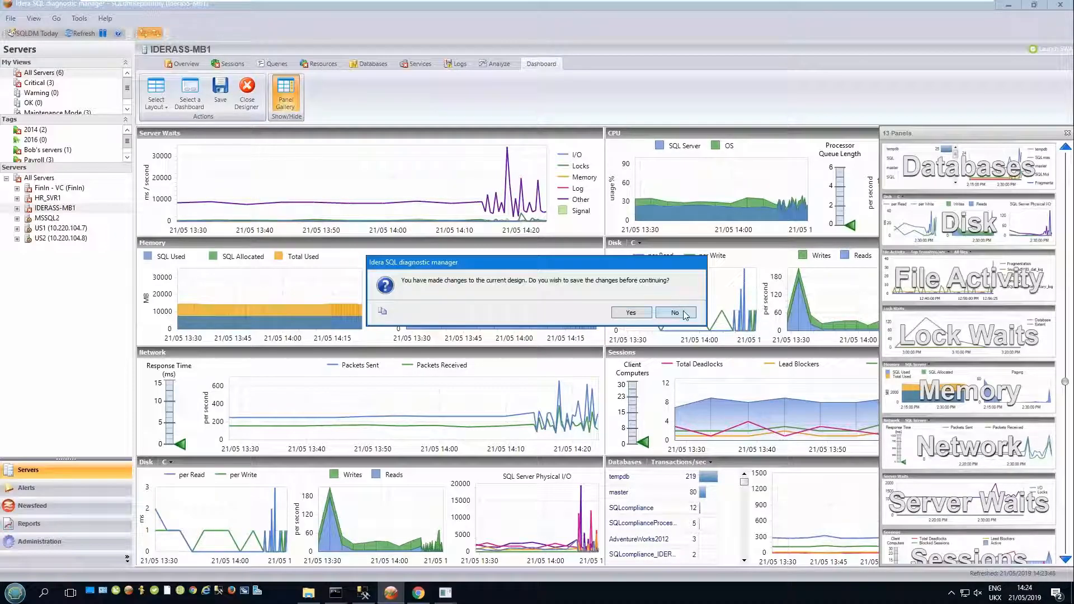
pyautogui.click(674, 312)
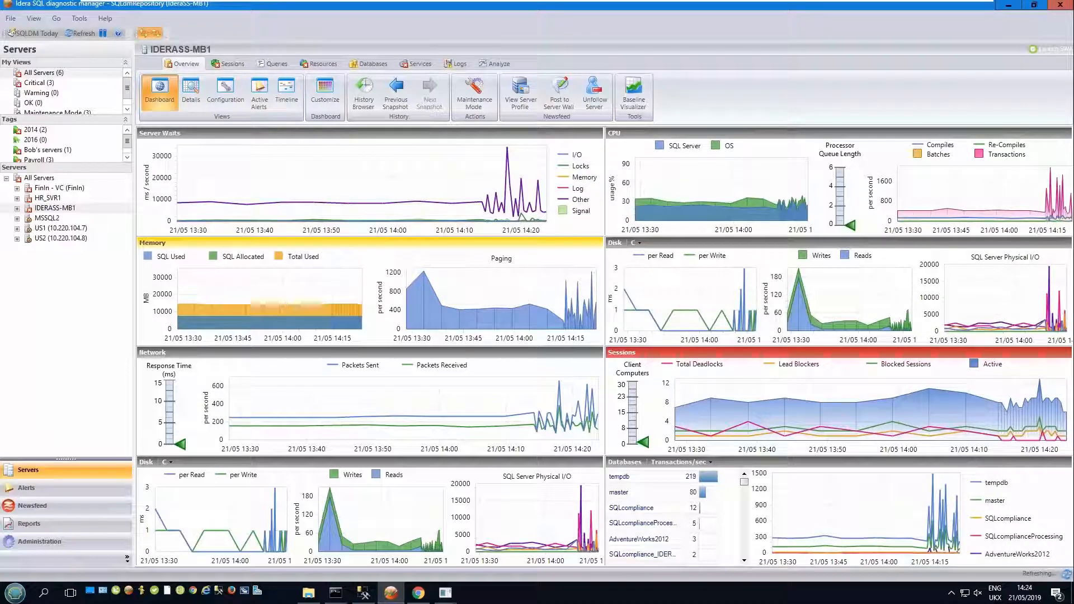
pyautogui.click(80, 33)
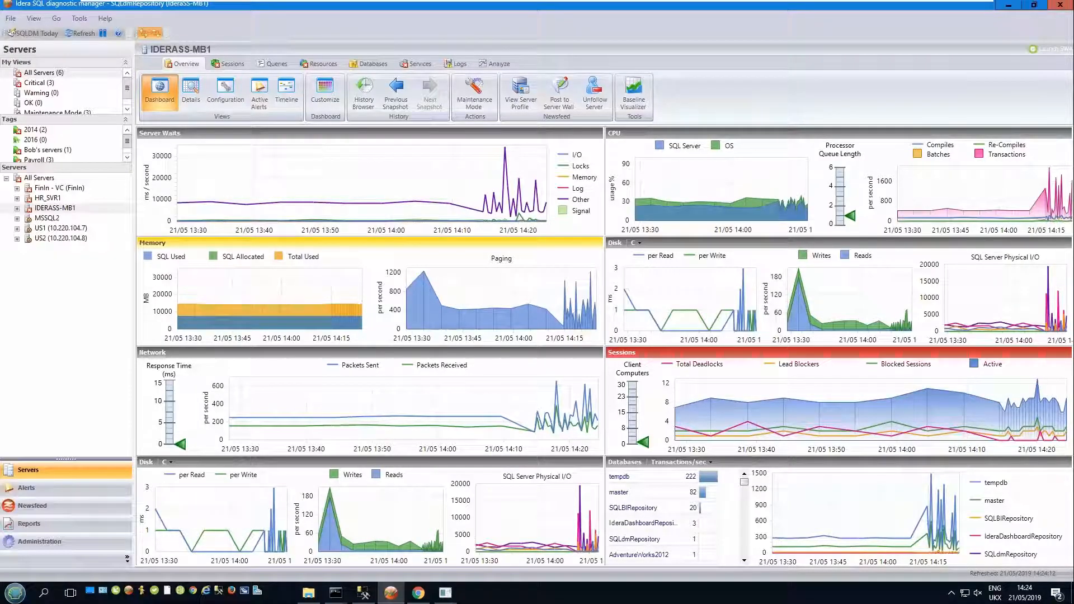
pyautogui.moveTo(635, 303)
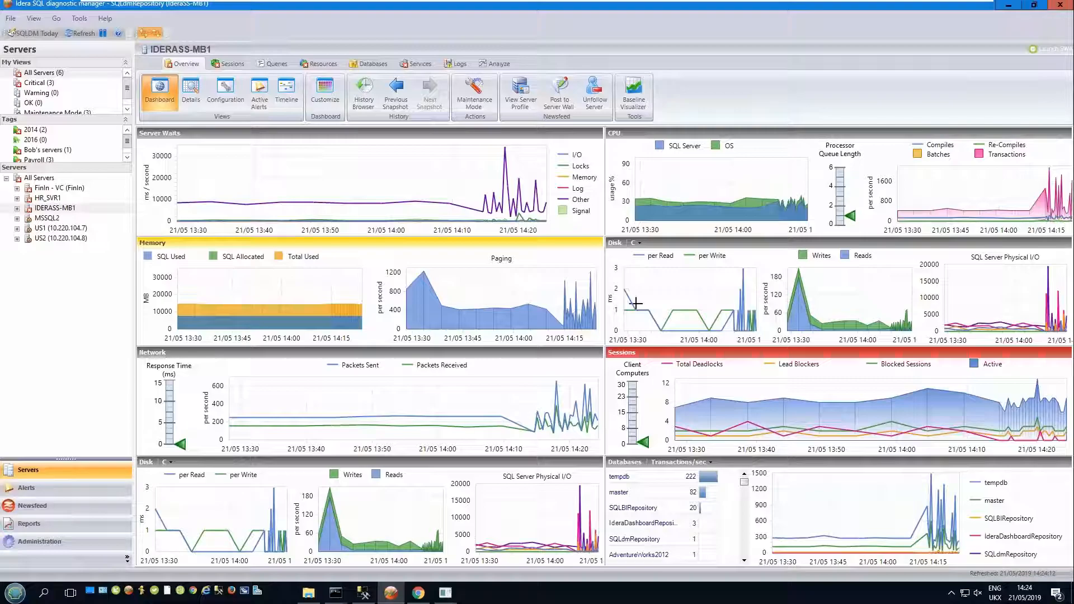
pyautogui.moveTo(155, 34)
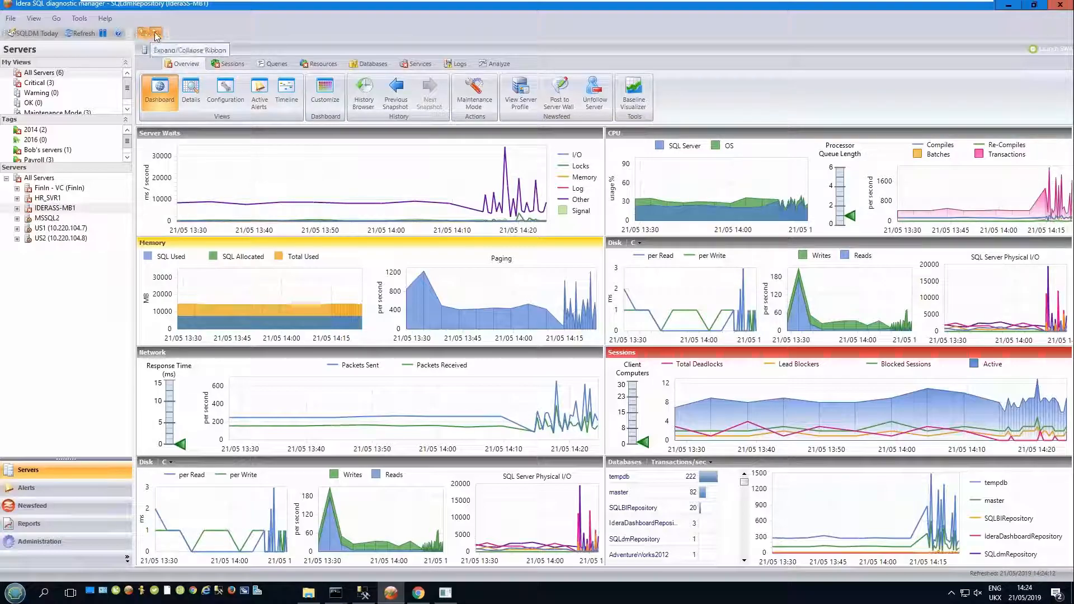
pyautogui.click(146, 33)
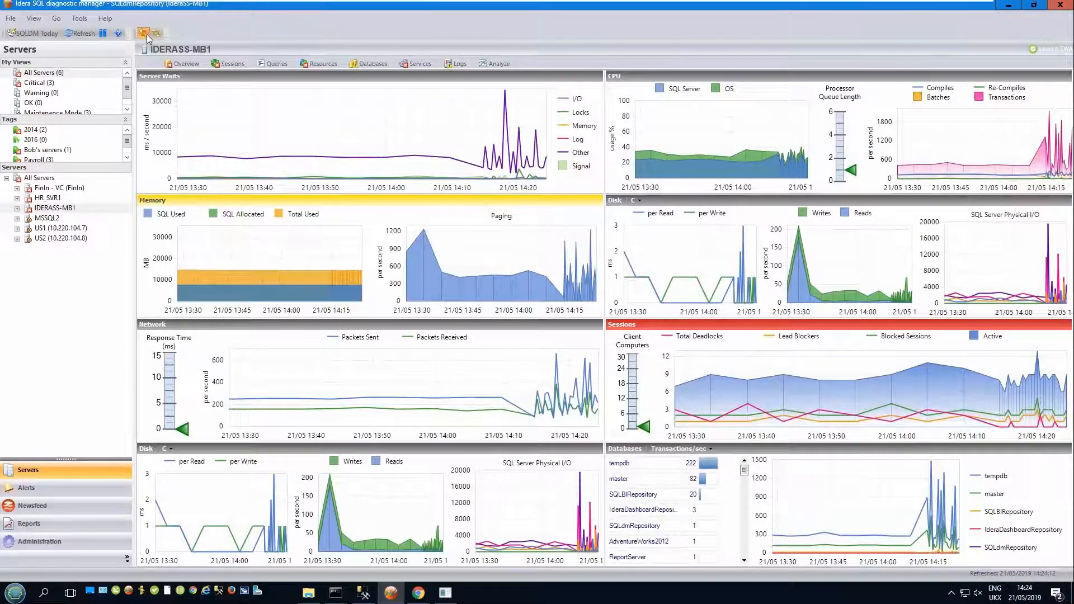
pyautogui.click(140, 33)
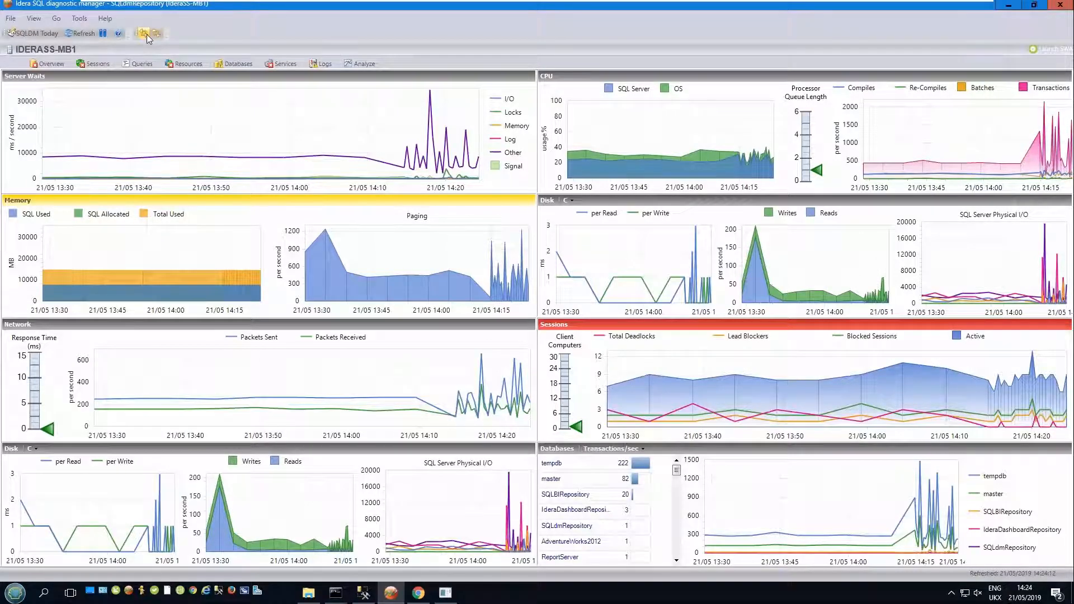
pyautogui.click(144, 33)
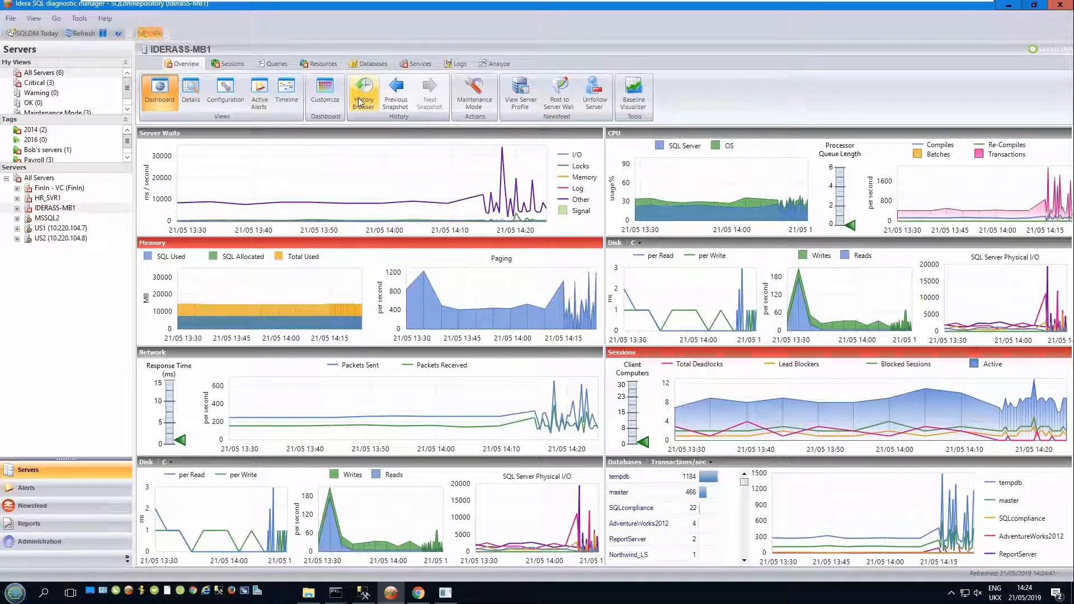
# Step: Open the History Browser and set the history range scale to 1 hour
pyautogui.click(364, 93)
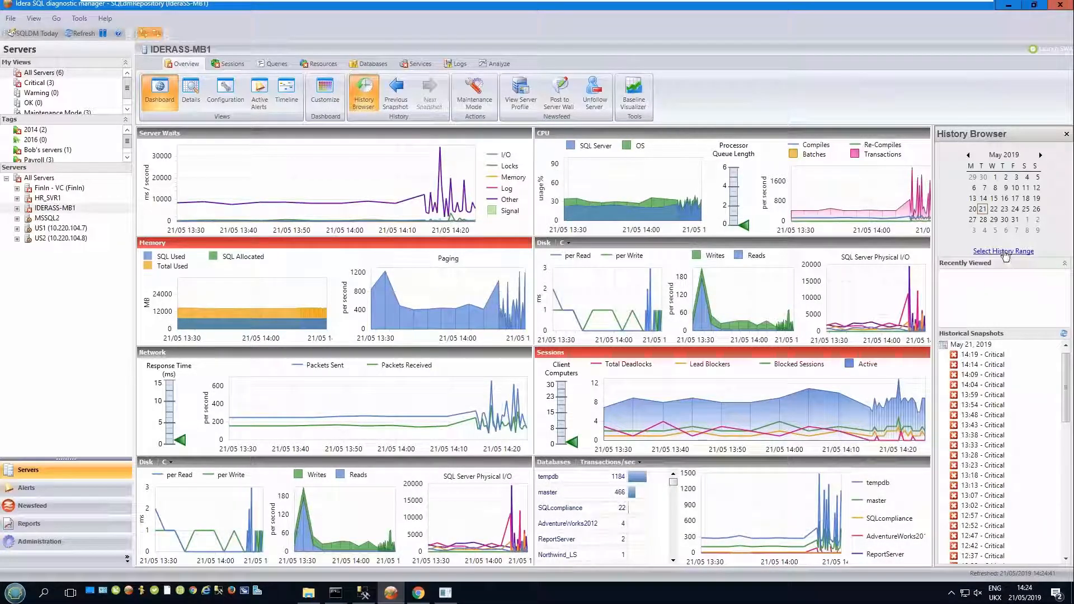
pyautogui.click(1002, 250)
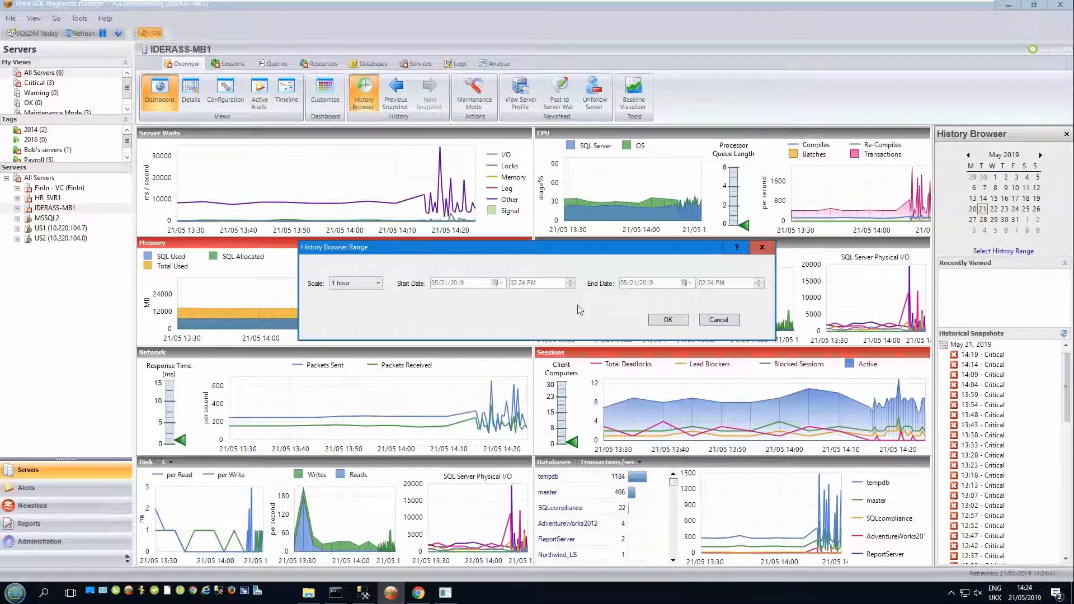
pyautogui.click(380, 283)
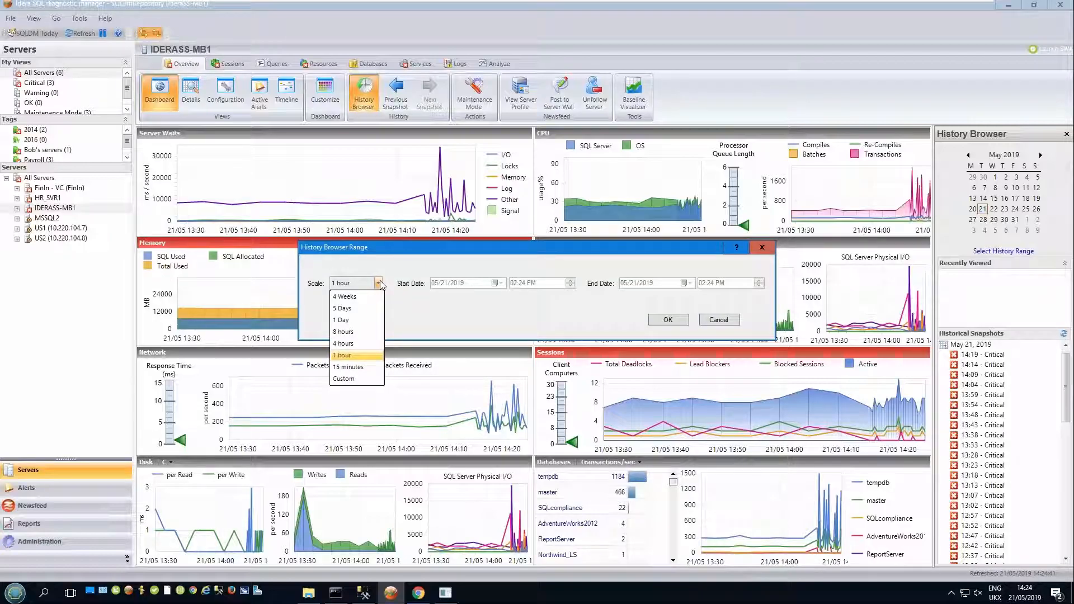
pyautogui.moveTo(404, 309)
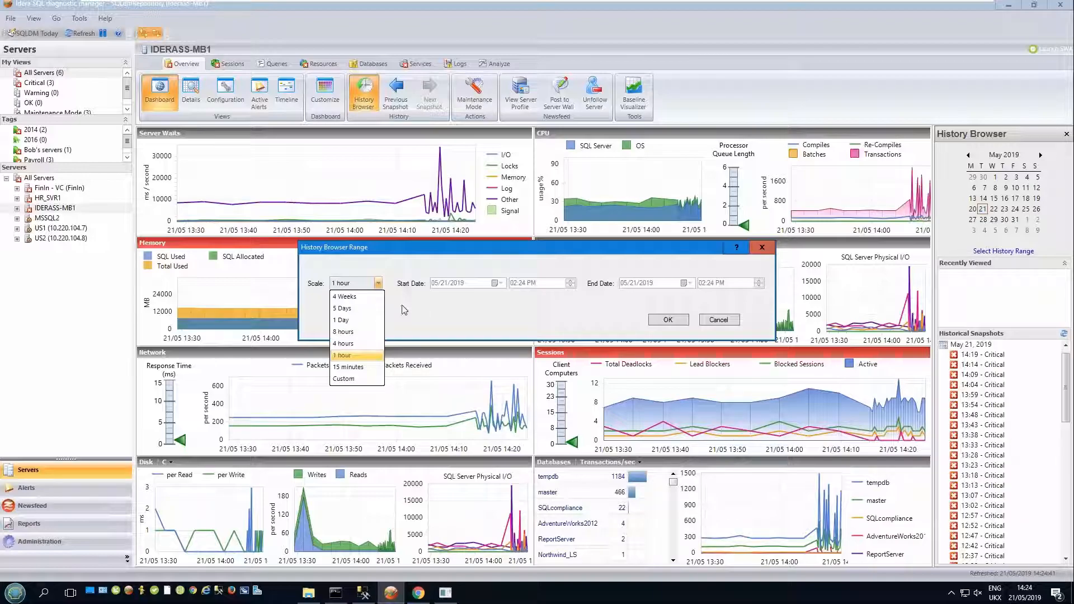
pyautogui.moveTo(362, 367)
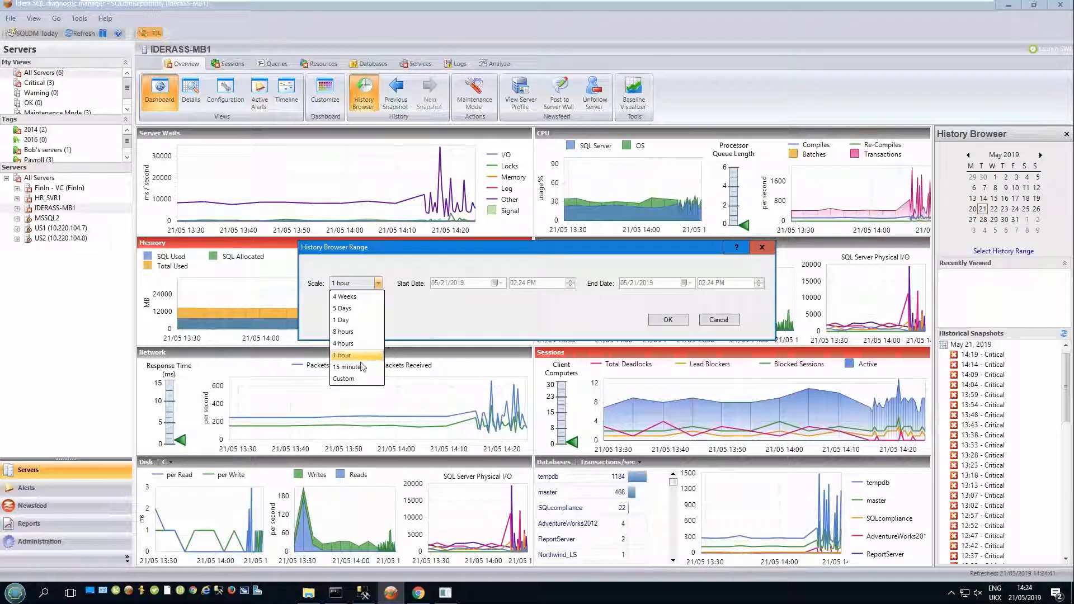
pyautogui.click(343, 354)
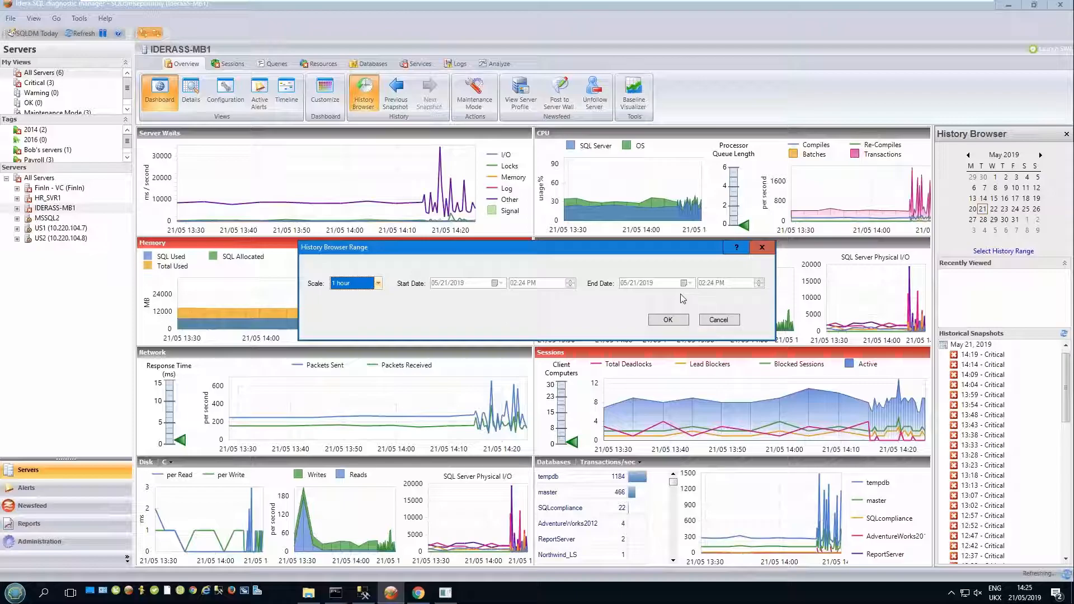
pyautogui.click(718, 320)
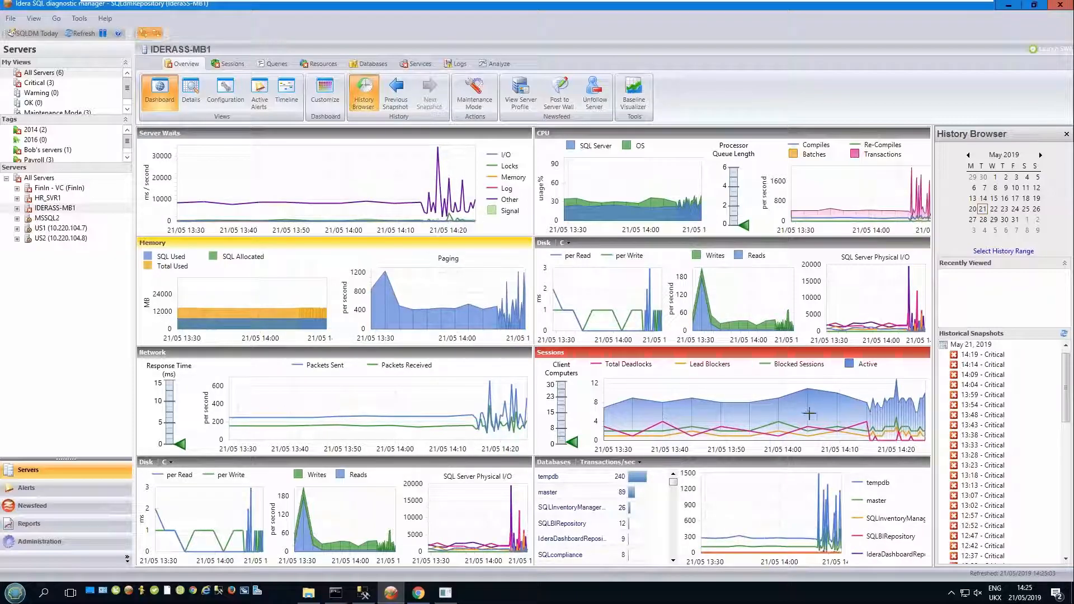
pyautogui.moveTo(821, 425)
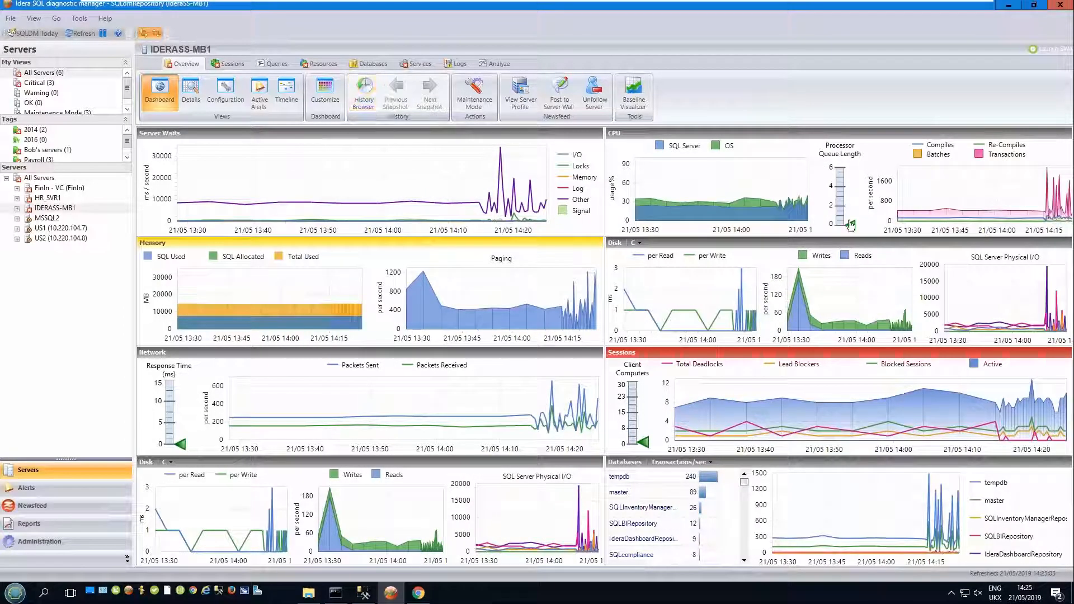
pyautogui.moveTo(1041, 233)
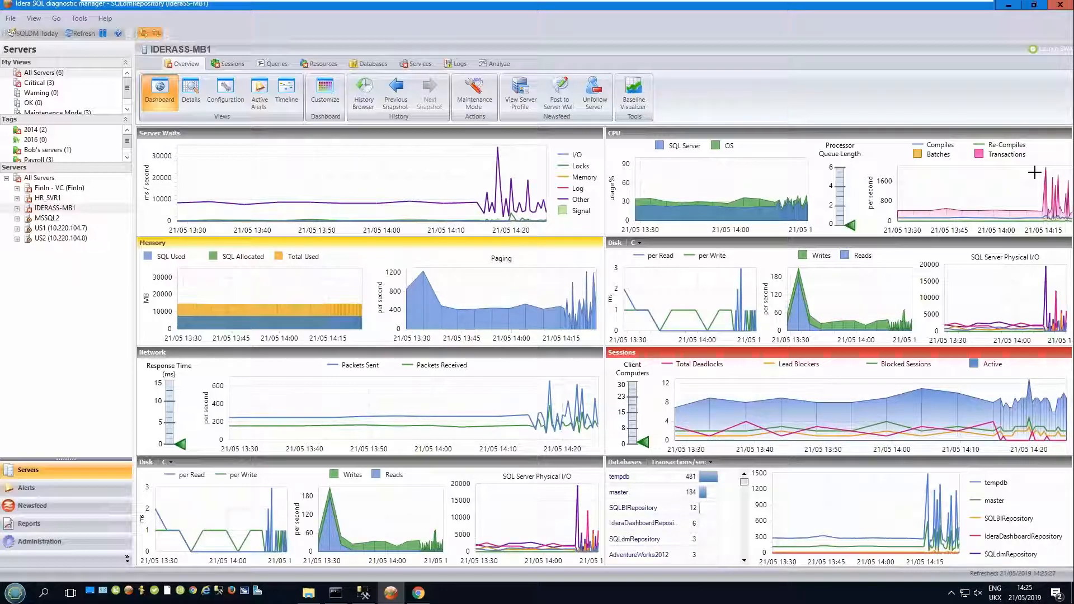
pyautogui.moveTo(890, 183)
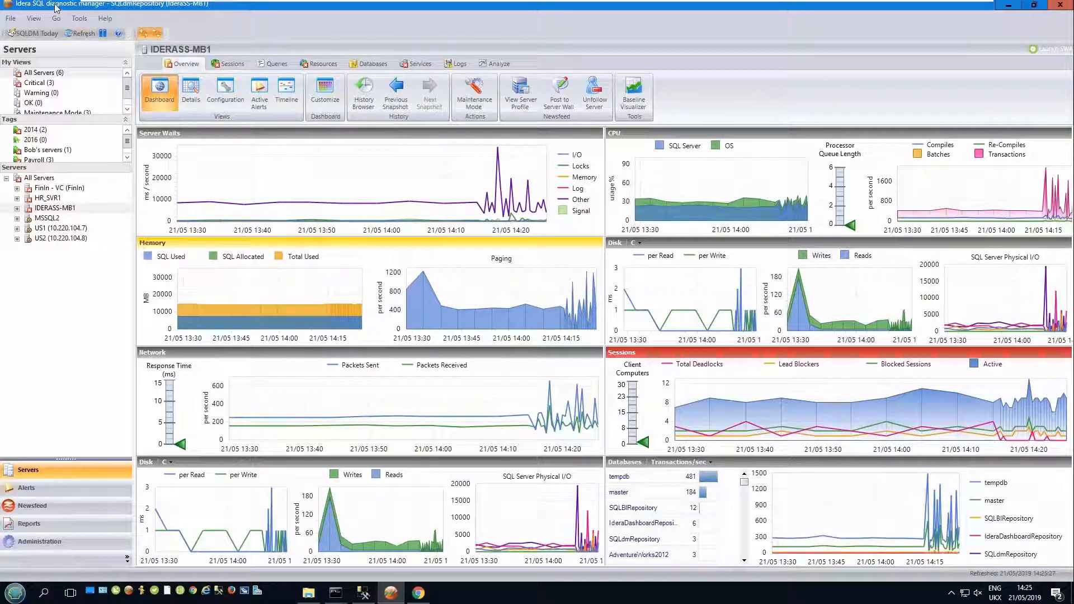
# Step: Open Console Options from the Tools menu
pyautogui.click(79, 18)
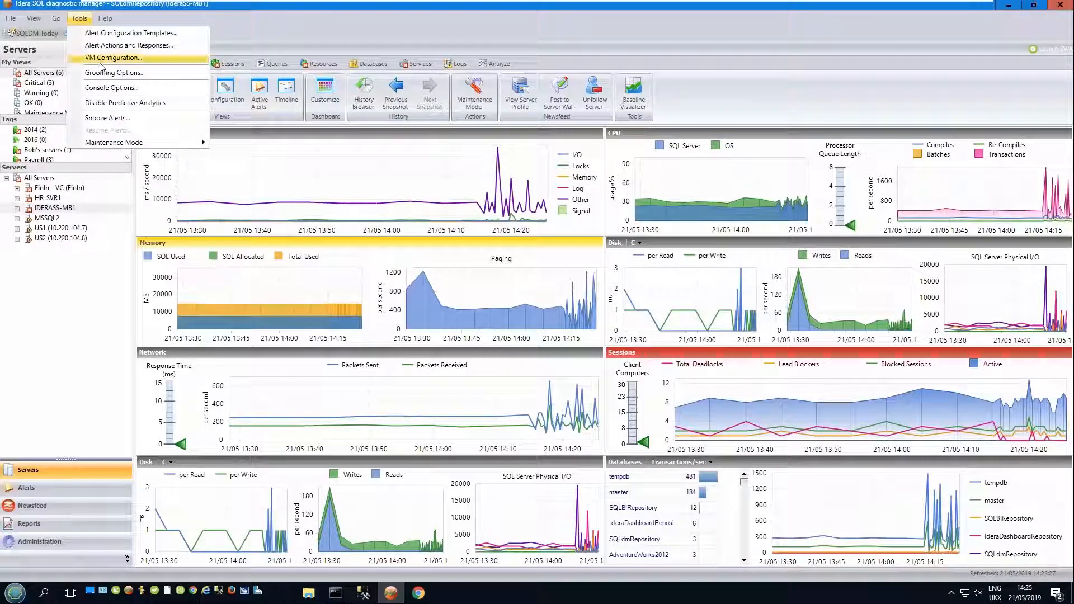
pyautogui.click(112, 88)
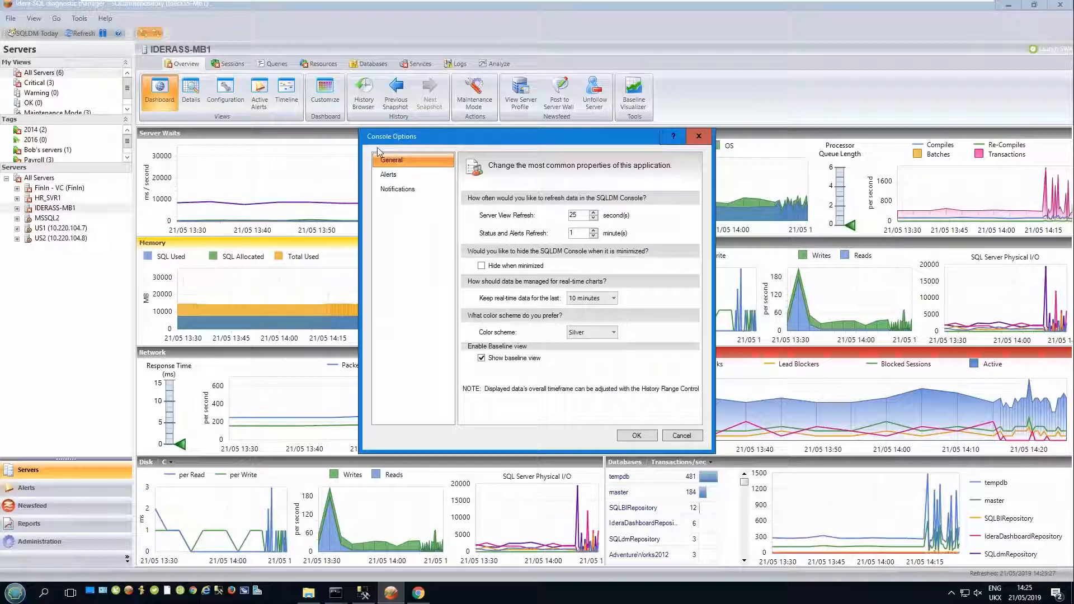